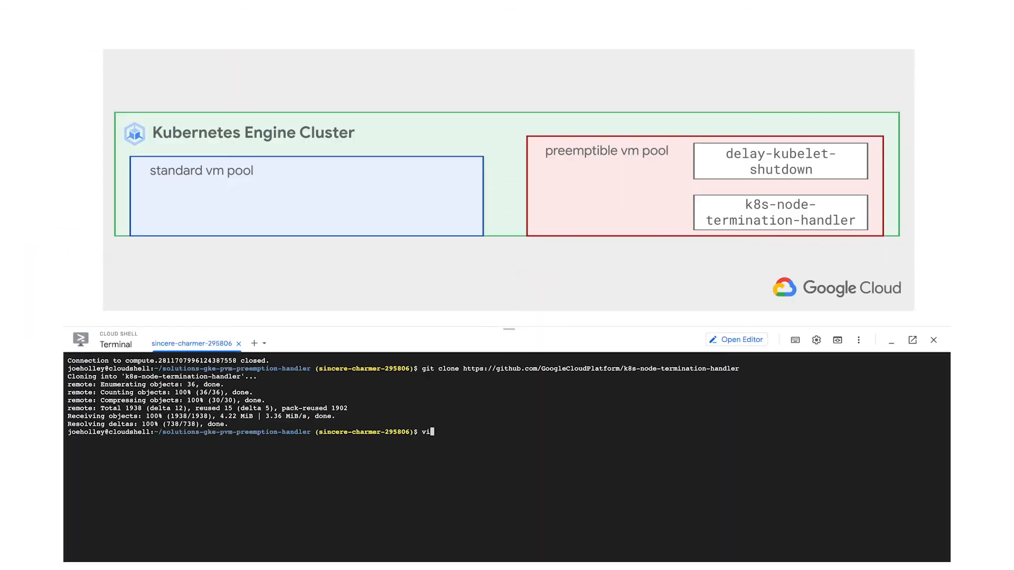
# Add --system-pod-grace-period=10s to the termination handler's container args in deploy/k8s.yaml.
pyautogui.press('enter')
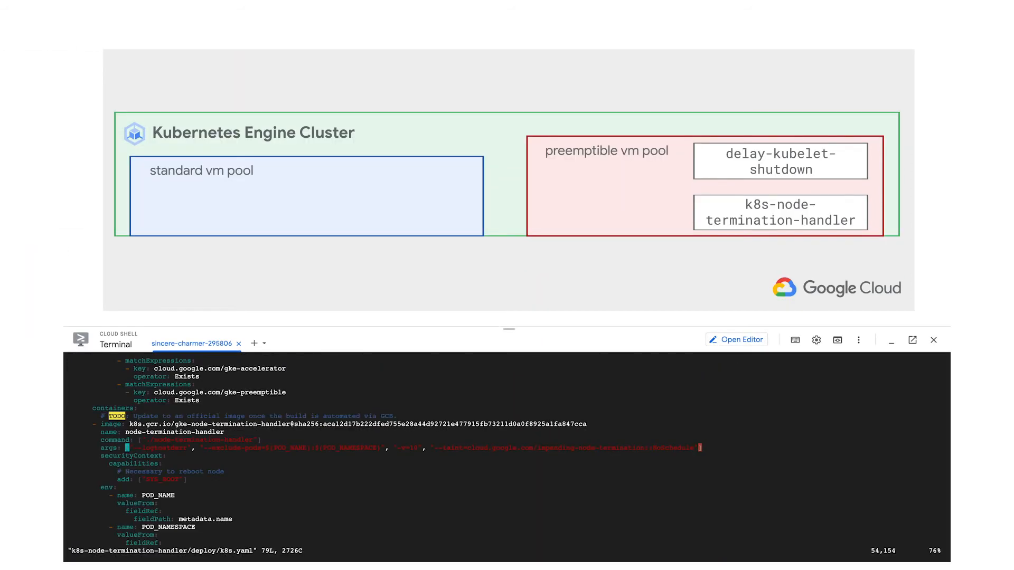
pyautogui.write('--system-pod-grace-period=10s')
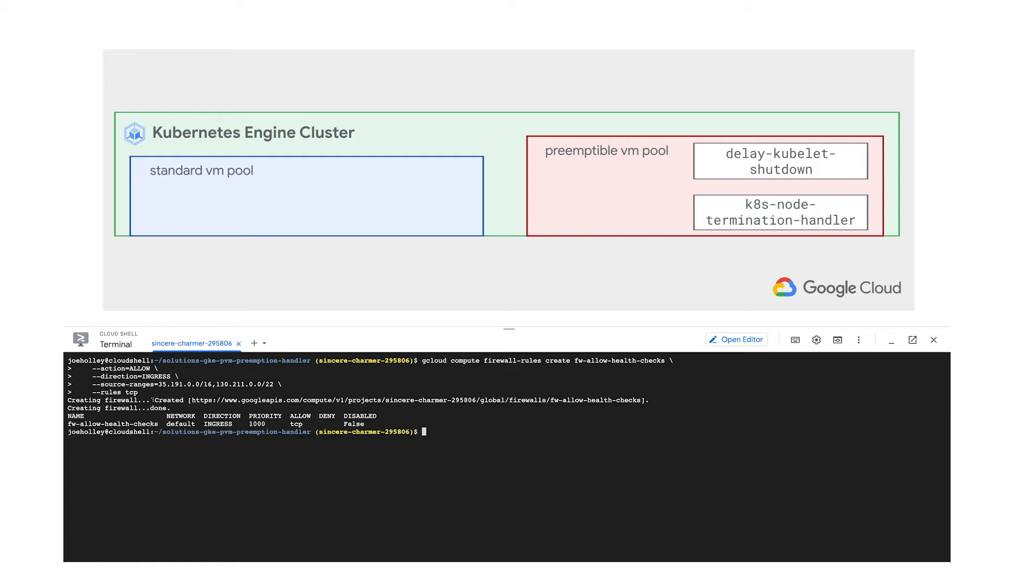
# Apply deploy.yaml with kubectl to create web-std and web-pvm, then clear the terminal.
pyautogui.write('kubectl apply -f deploy.yaml')
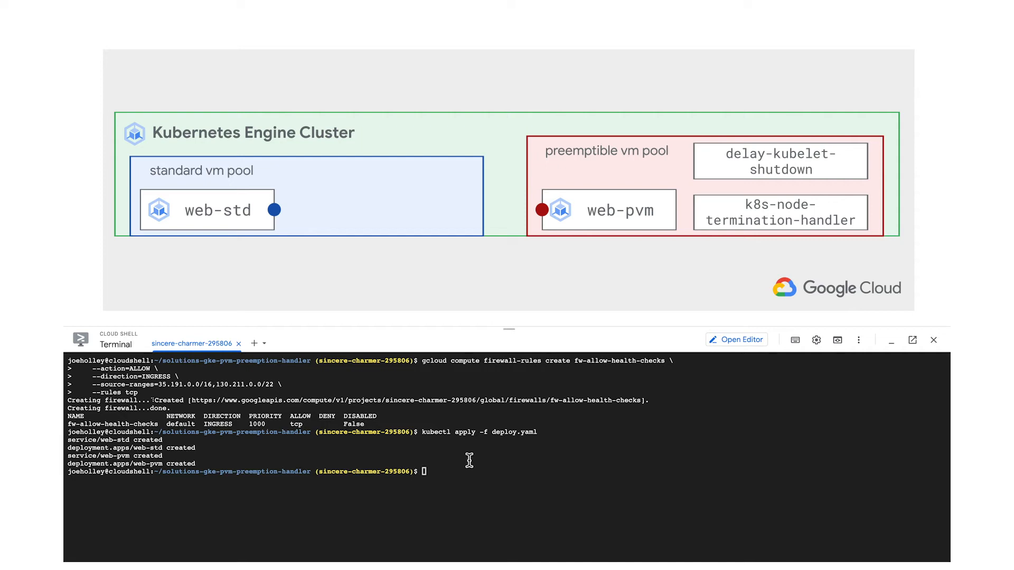
pyautogui.write('clear')
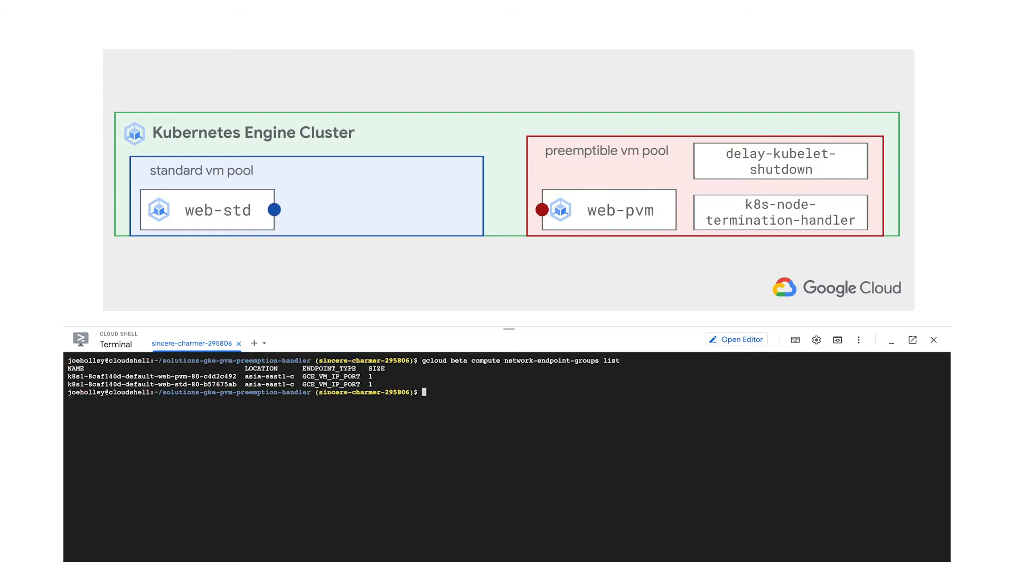
# Store the web-std network endpoint group name in NEG_NAME_STD for the config substitutions.
pyautogui.write('NEG_NAME_STD=$(gcloud beta compute network-endpoint-groups li')
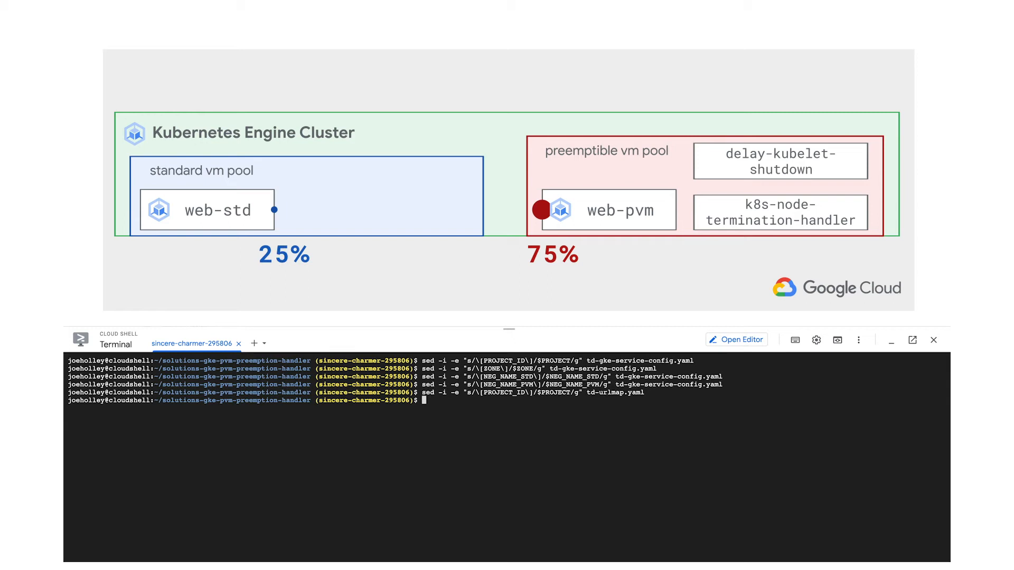
# Import the backend service from td-gke-service-config.yaml with gcloud compute backend-services.
pyautogui.write('gcloud compute')
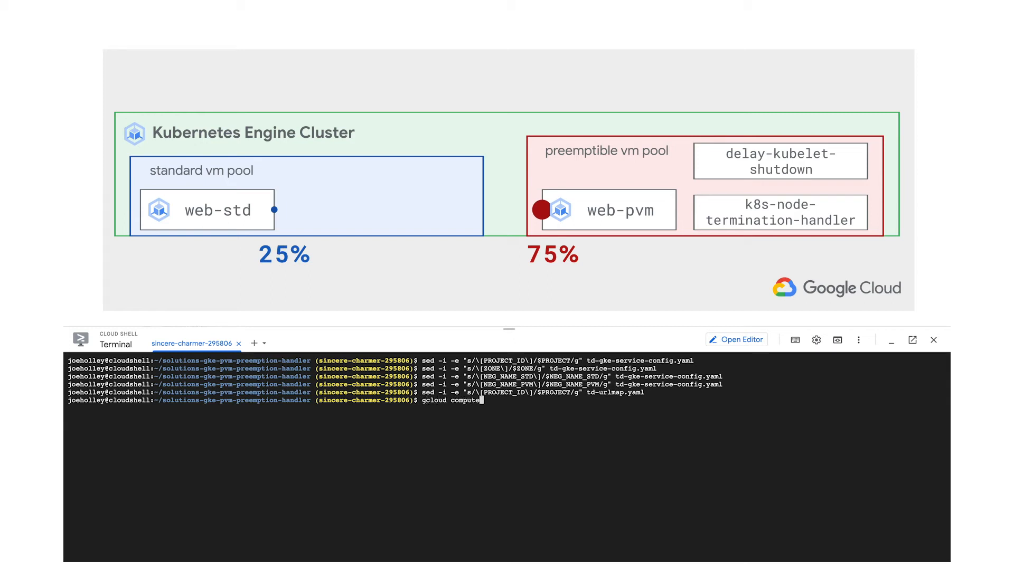
pyautogui.write('backend-services import td-gke-serv')
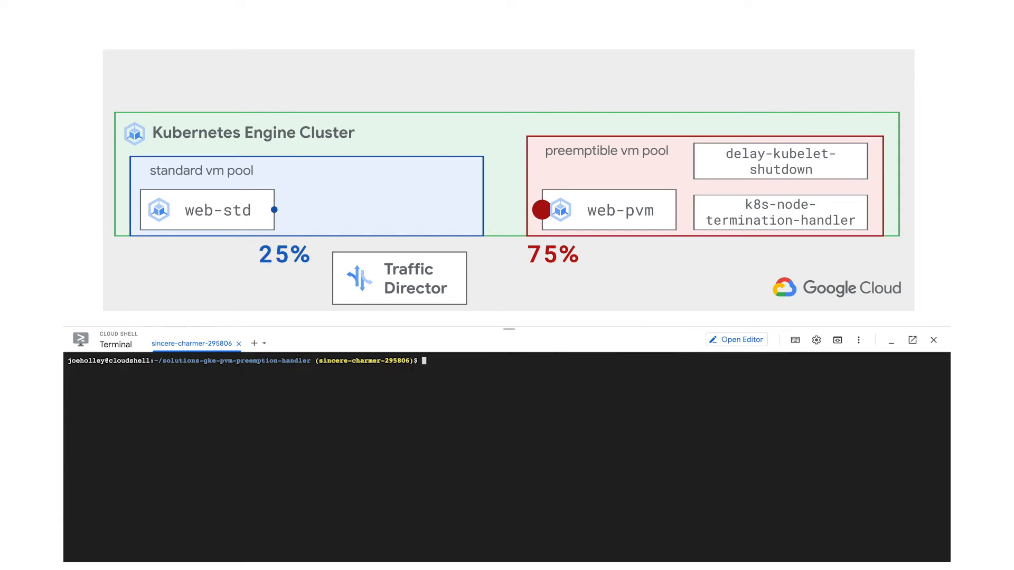
# Begin the kubectl apply for the remaining edge proxy and URL map manifests.
pyautogui.write('kub')
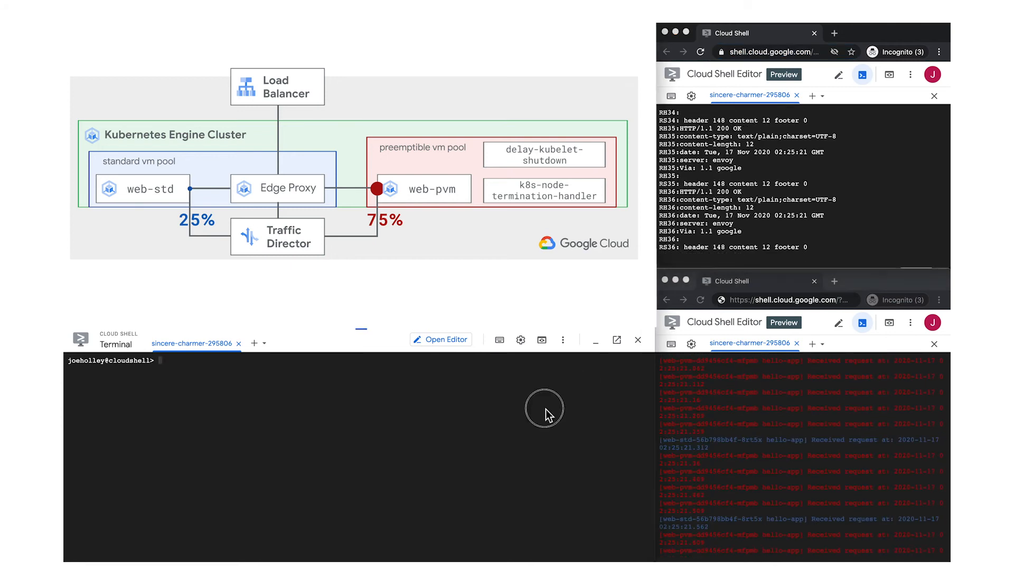
# Run gcloud compute simulate-maintenance-event on $PVM and start a kubectl logs command.
pyautogui.write('gcloud compute instances simulate-maintenance-event $PVM')
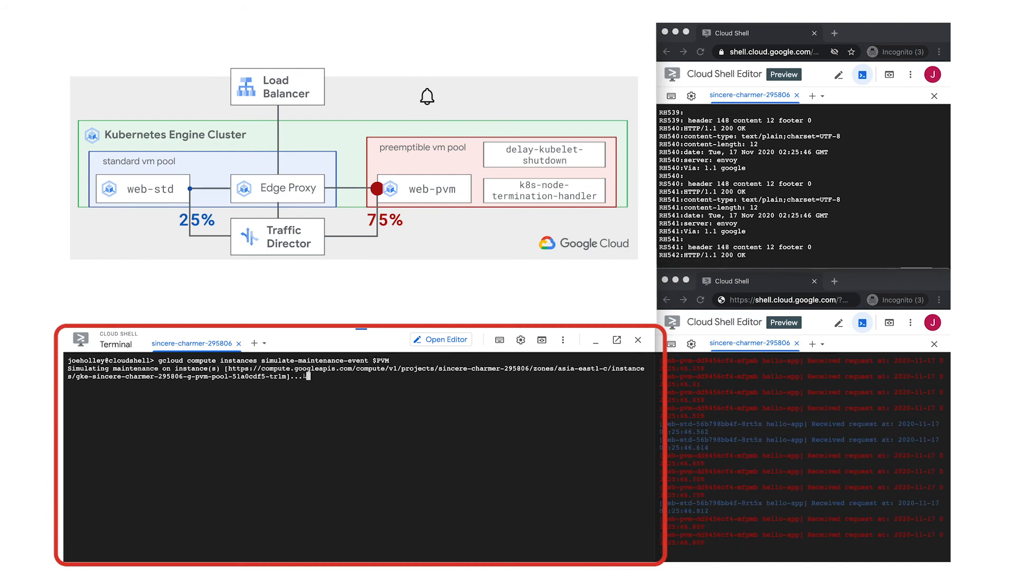
pyautogui.write('kubectl lo')
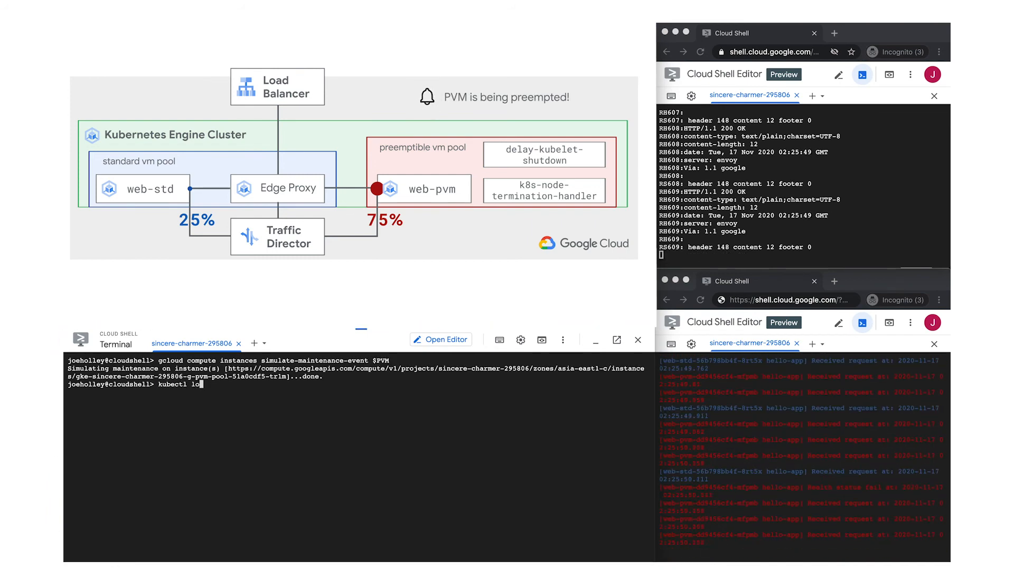